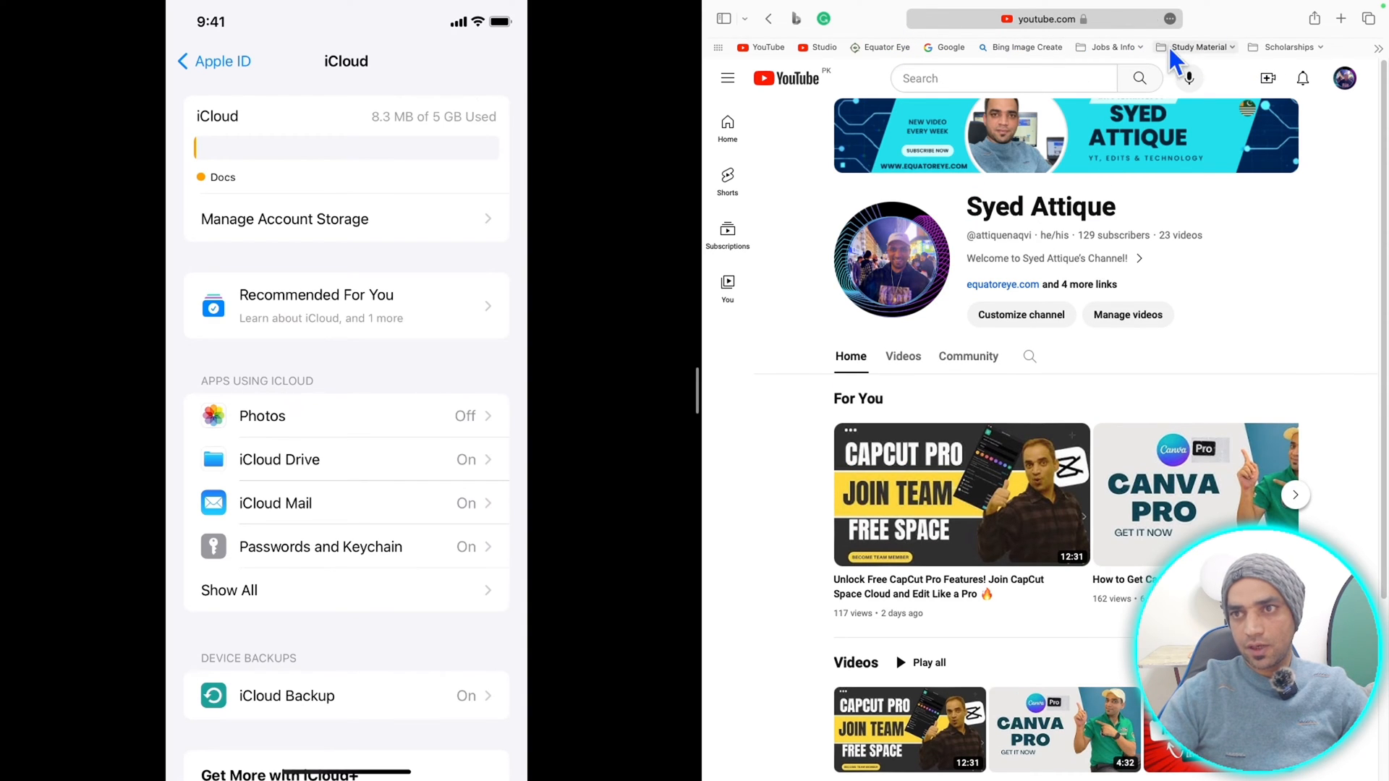
# Step: Review the iCloud Drive sync options on the iPhone and return to the main iCloud settings
pyautogui.click(1196, 46)
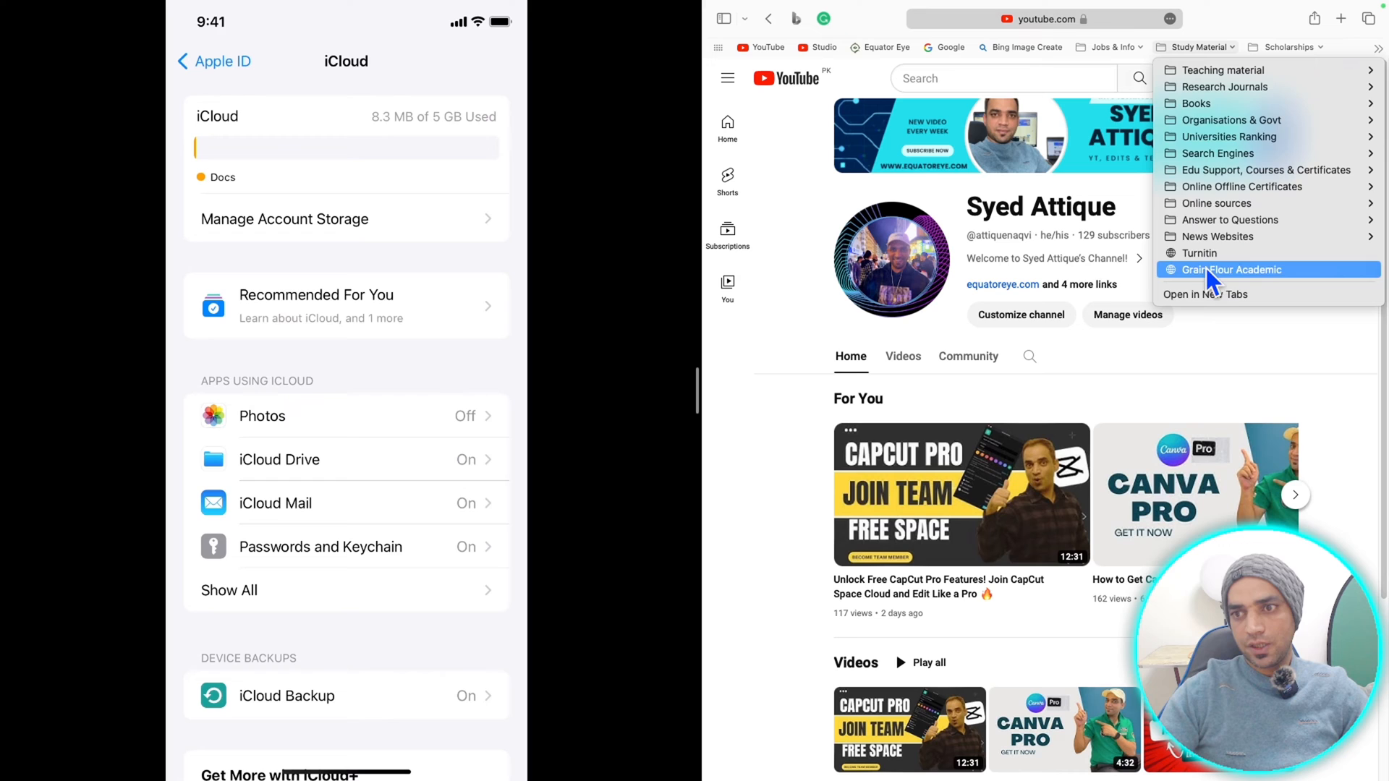
pyautogui.moveTo(1022, 58)
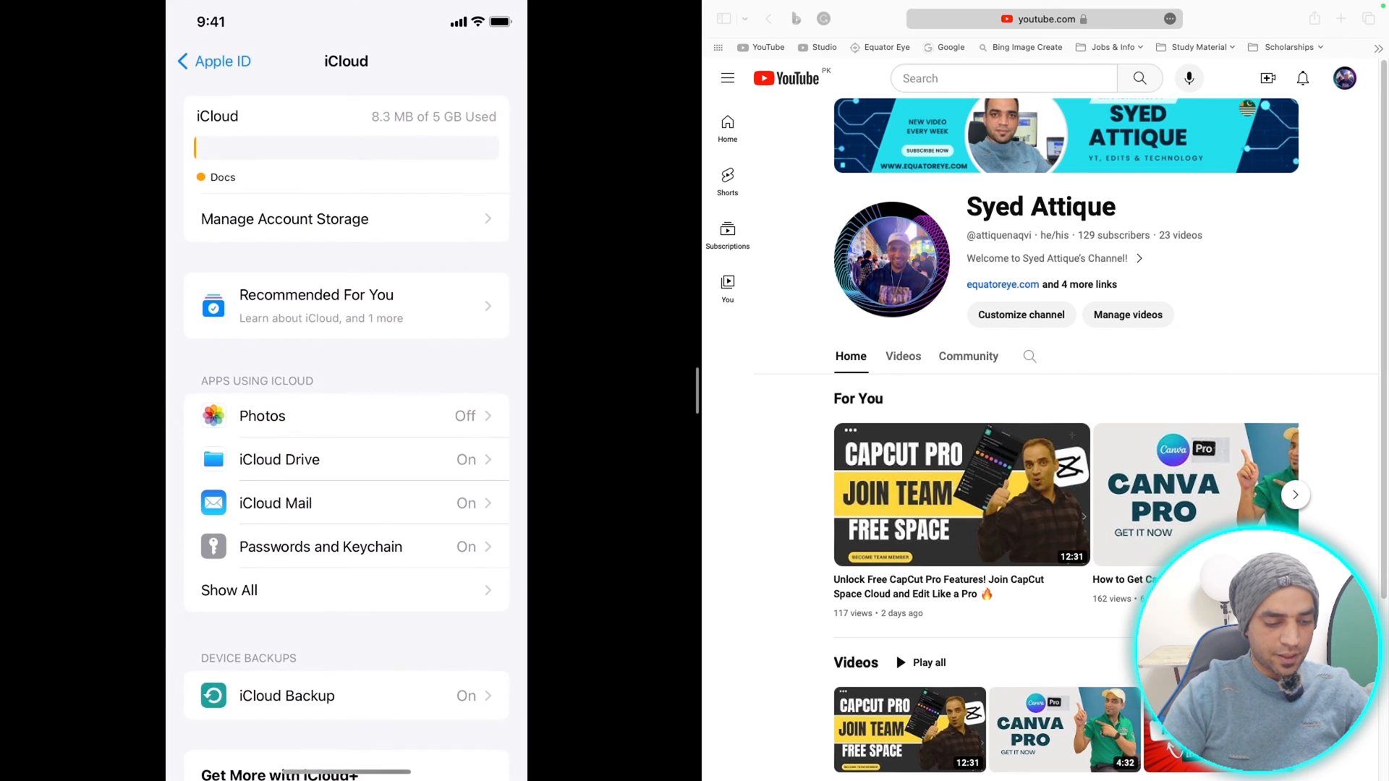
pyautogui.click(214, 61)
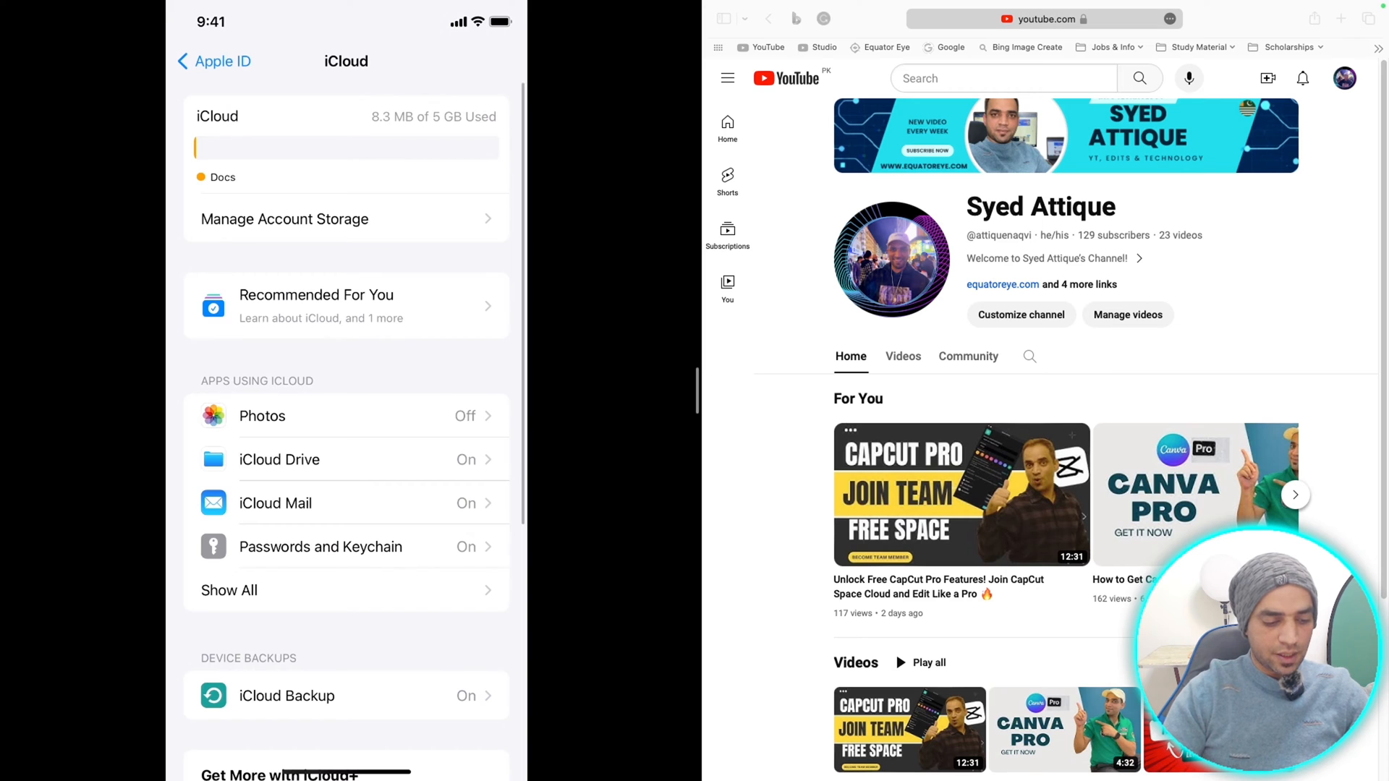
pyautogui.click(279, 459)
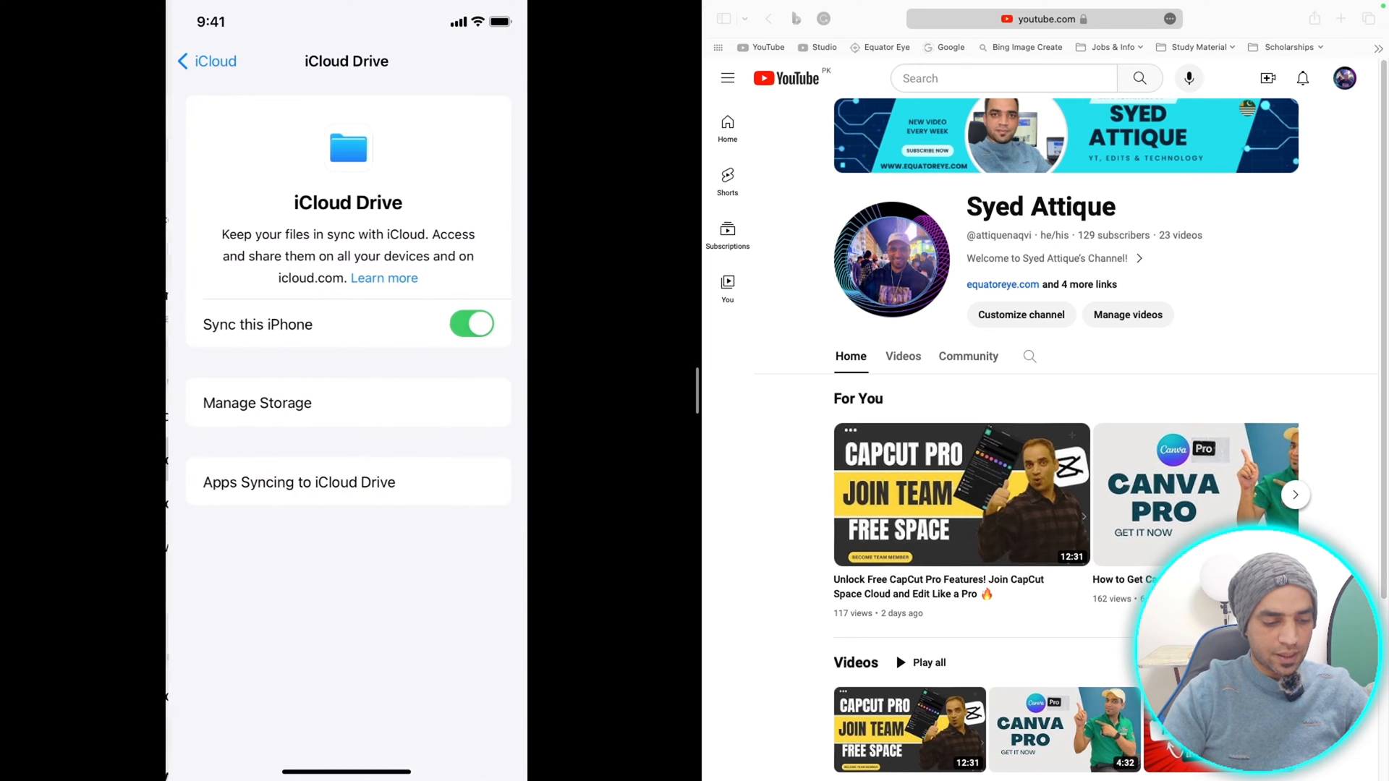
pyautogui.click(207, 61)
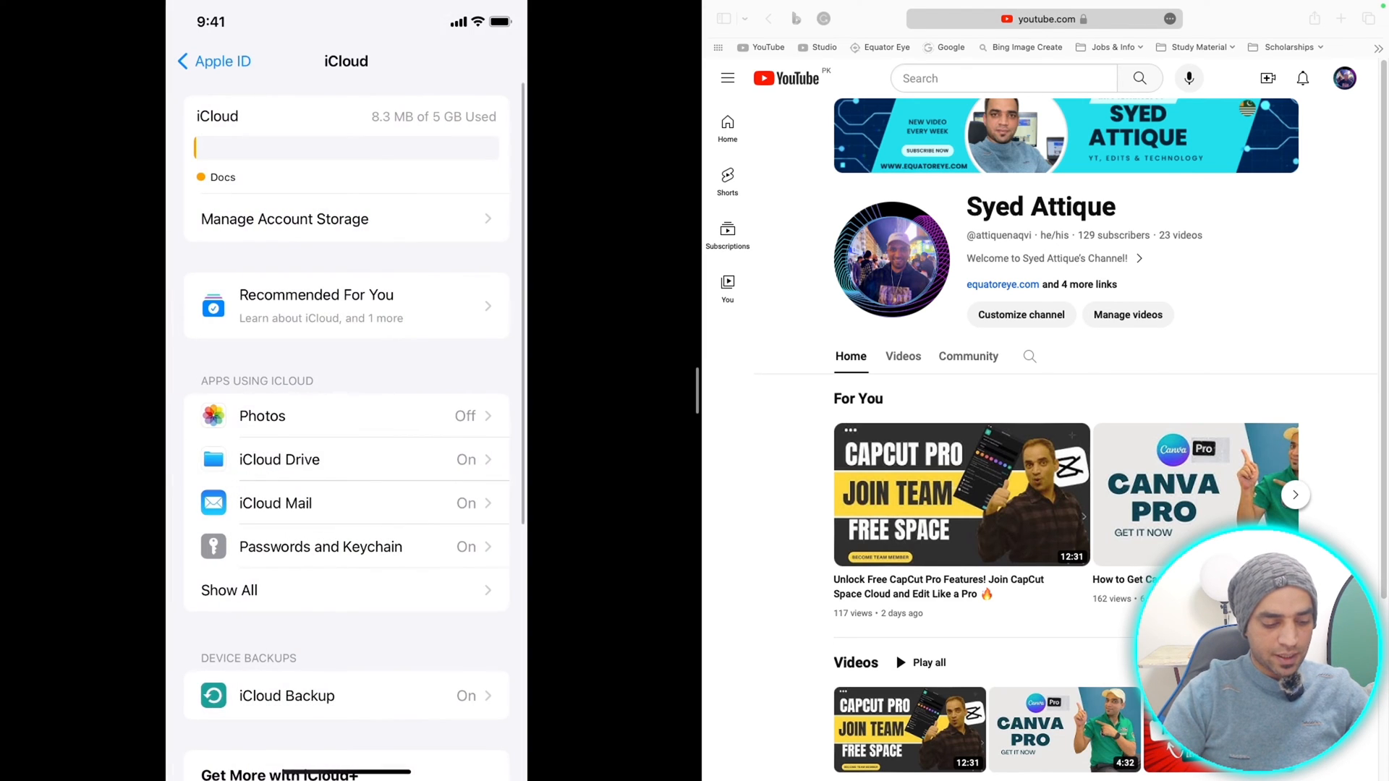
# Step: In the full list of apps using iCloud, switch Safari off and answer the Turn Off Safari prompt
pyautogui.click(229, 590)
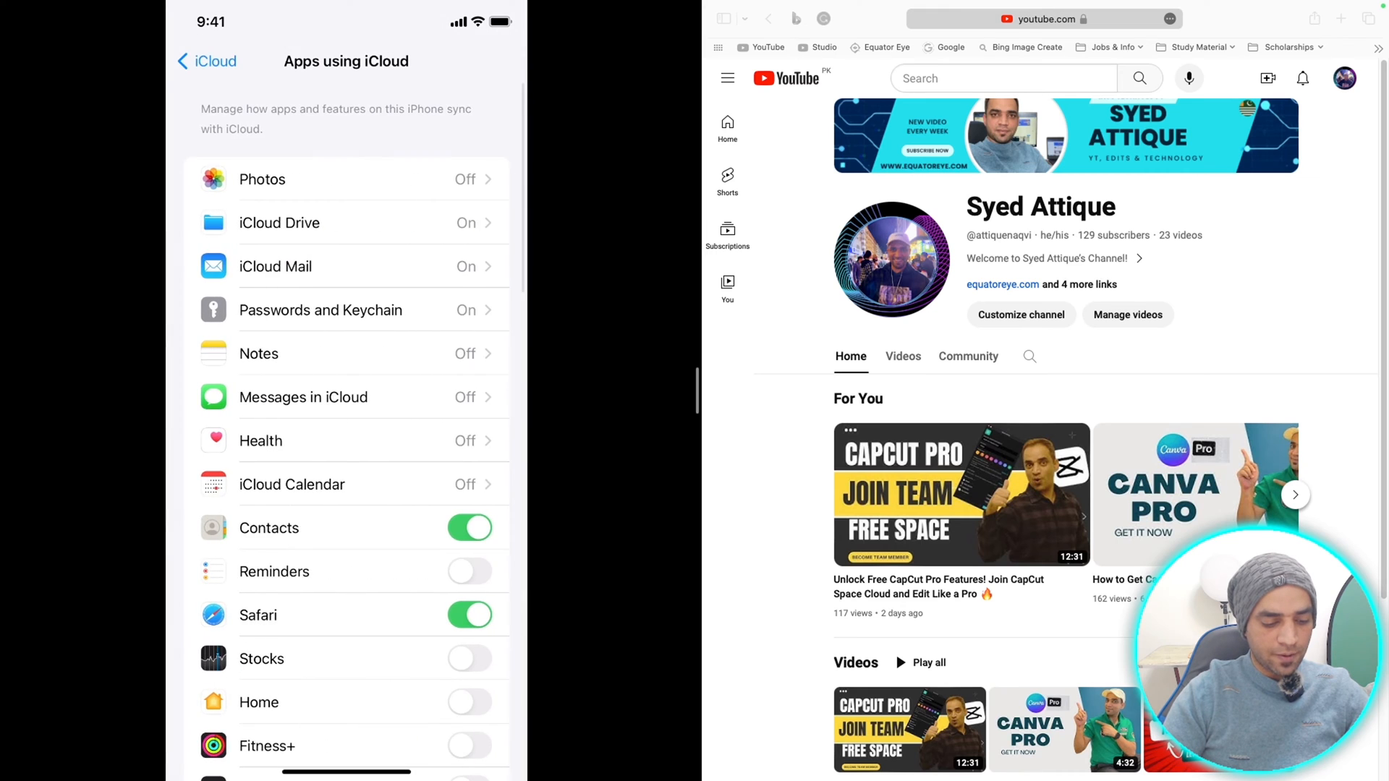
pyautogui.scroll(-3)
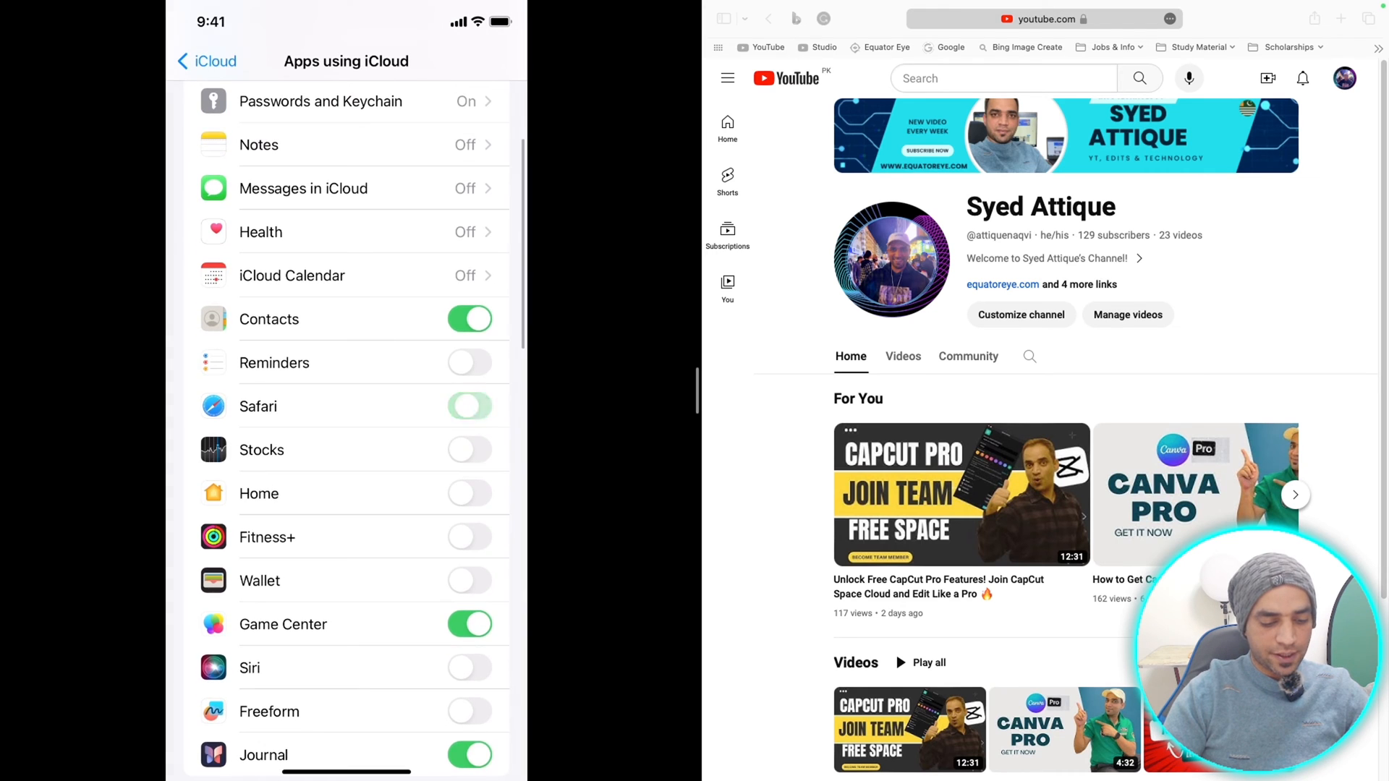
pyautogui.click(469, 405)
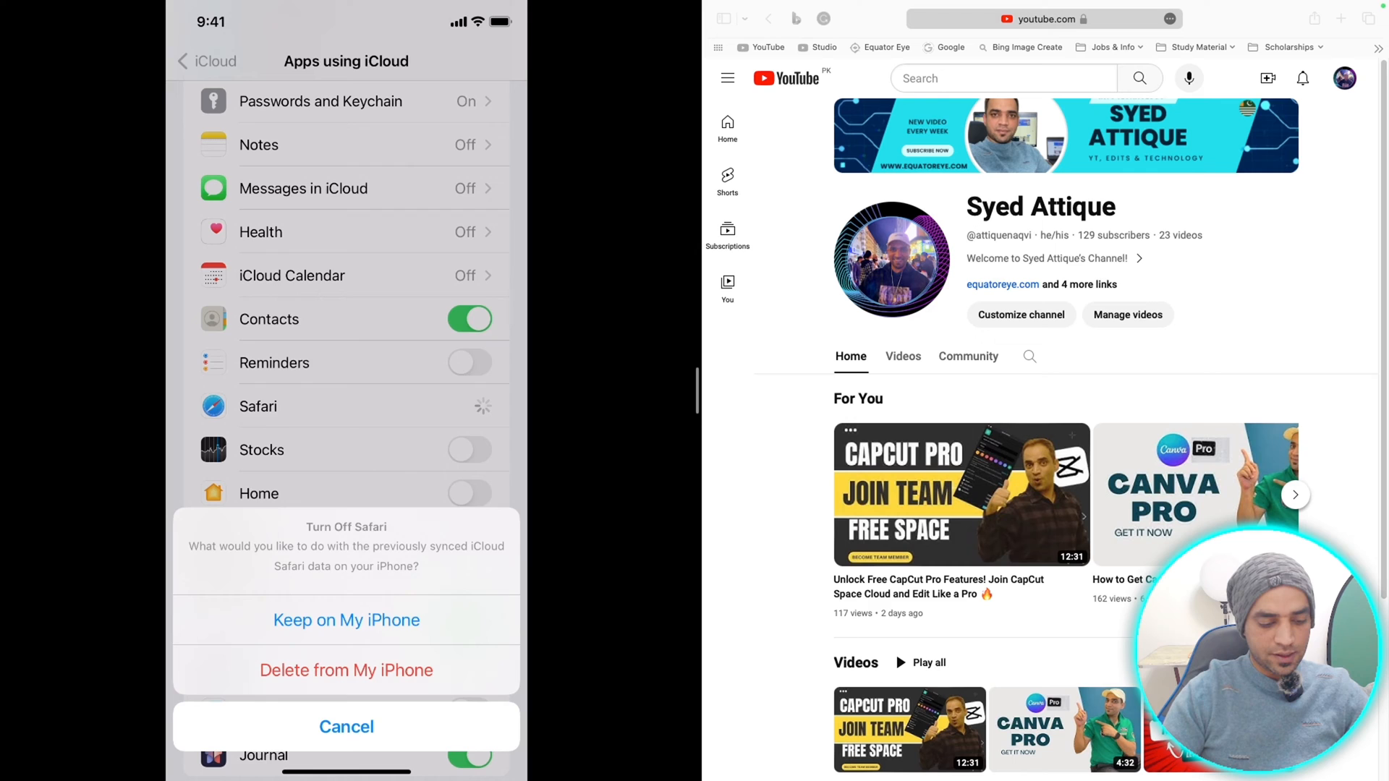
pyautogui.click(346, 621)
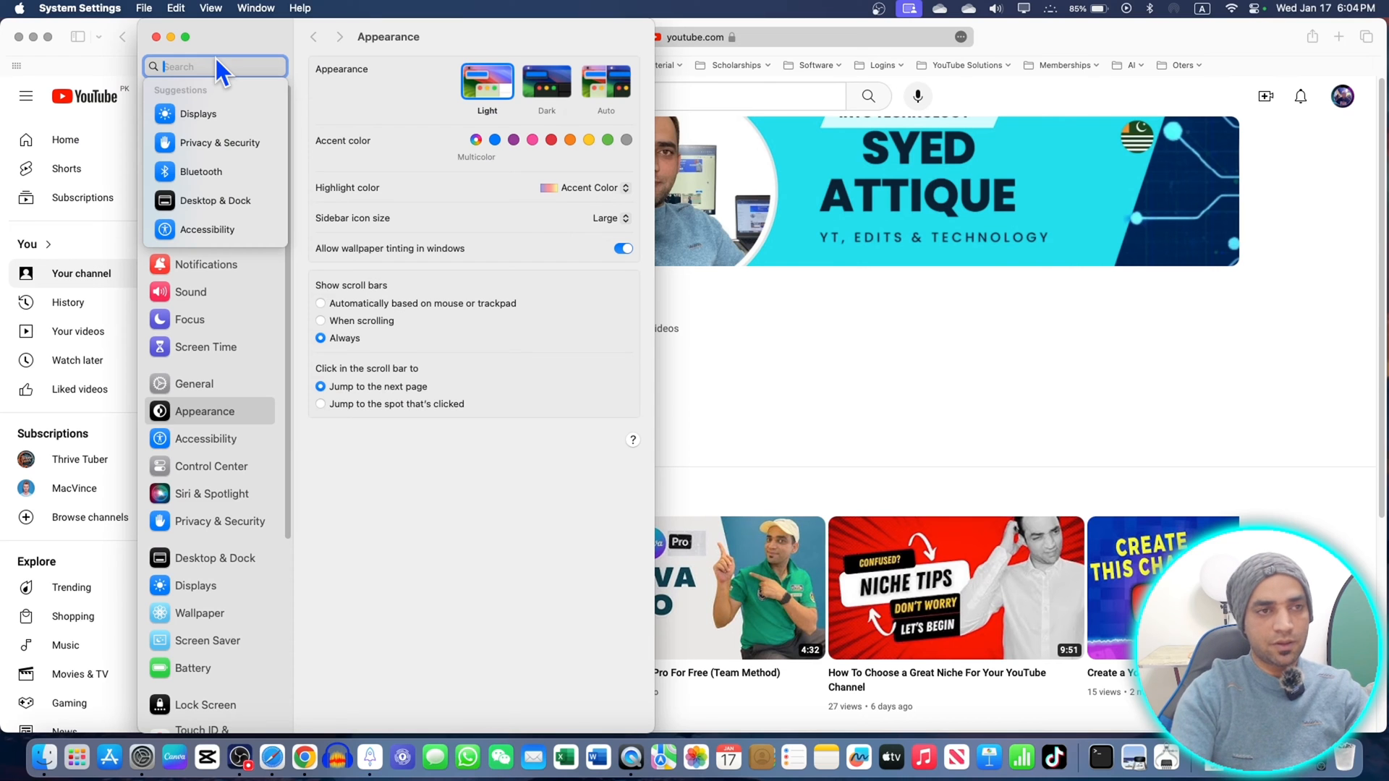
# Step: Find iCloud in System Settings, check iCloud Drive, and confirm Safari syncs among the iCloud apps
pyautogui.write('id')
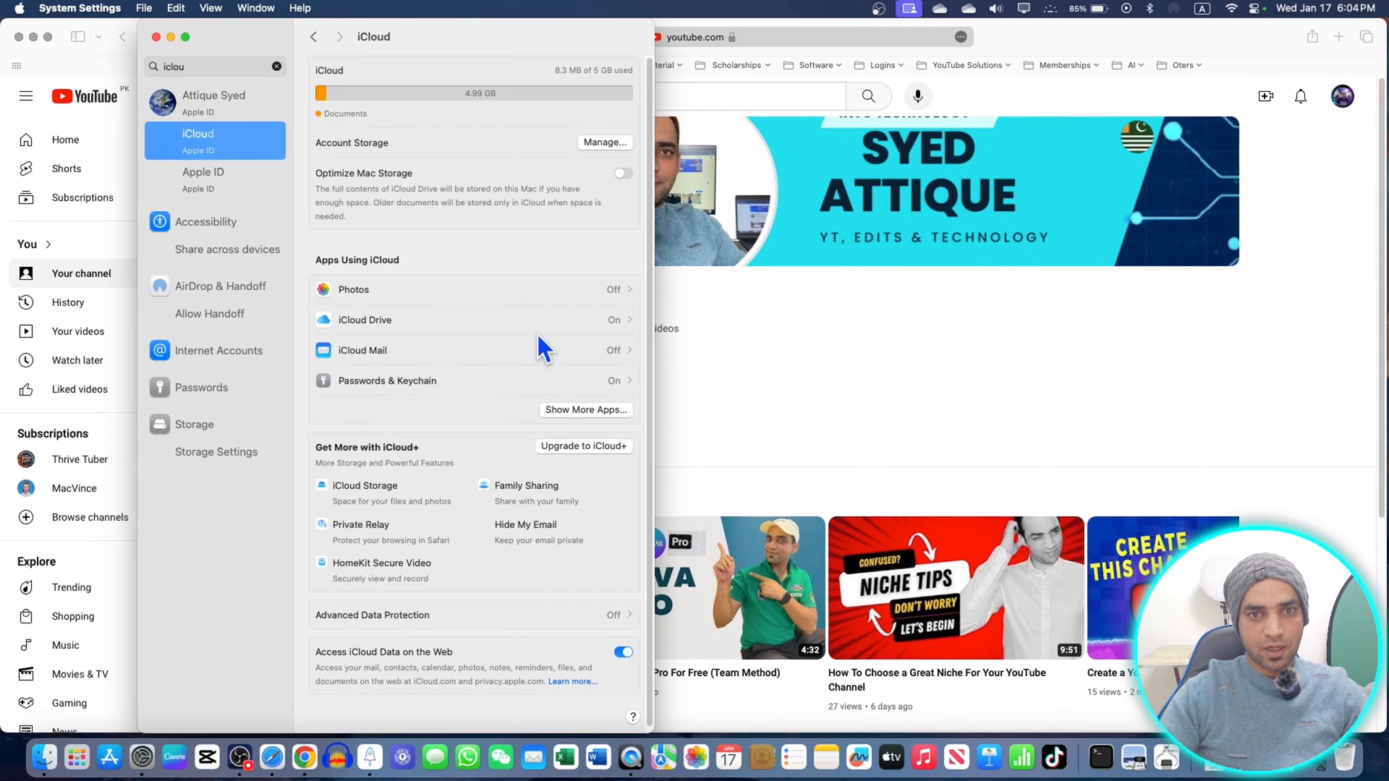
pyautogui.click(364, 320)
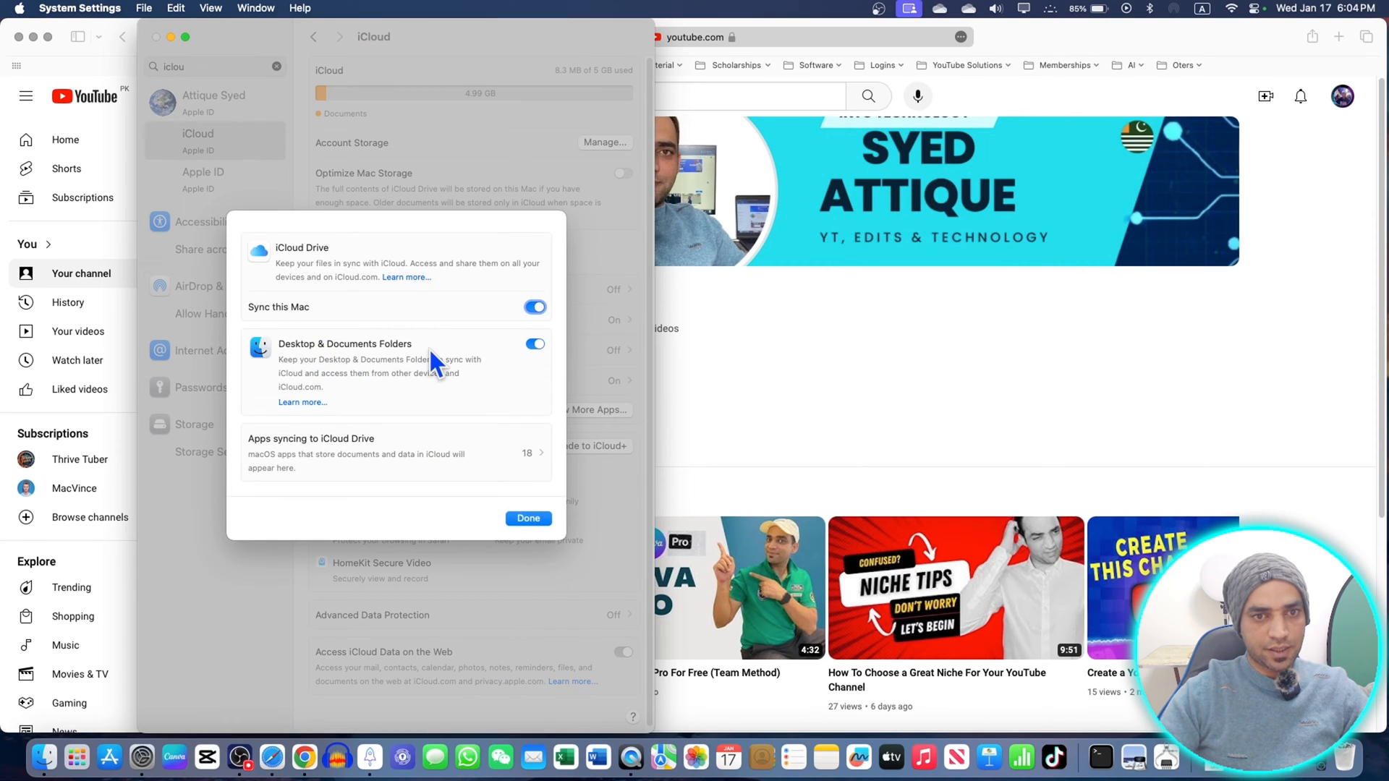
pyautogui.click(526, 517)
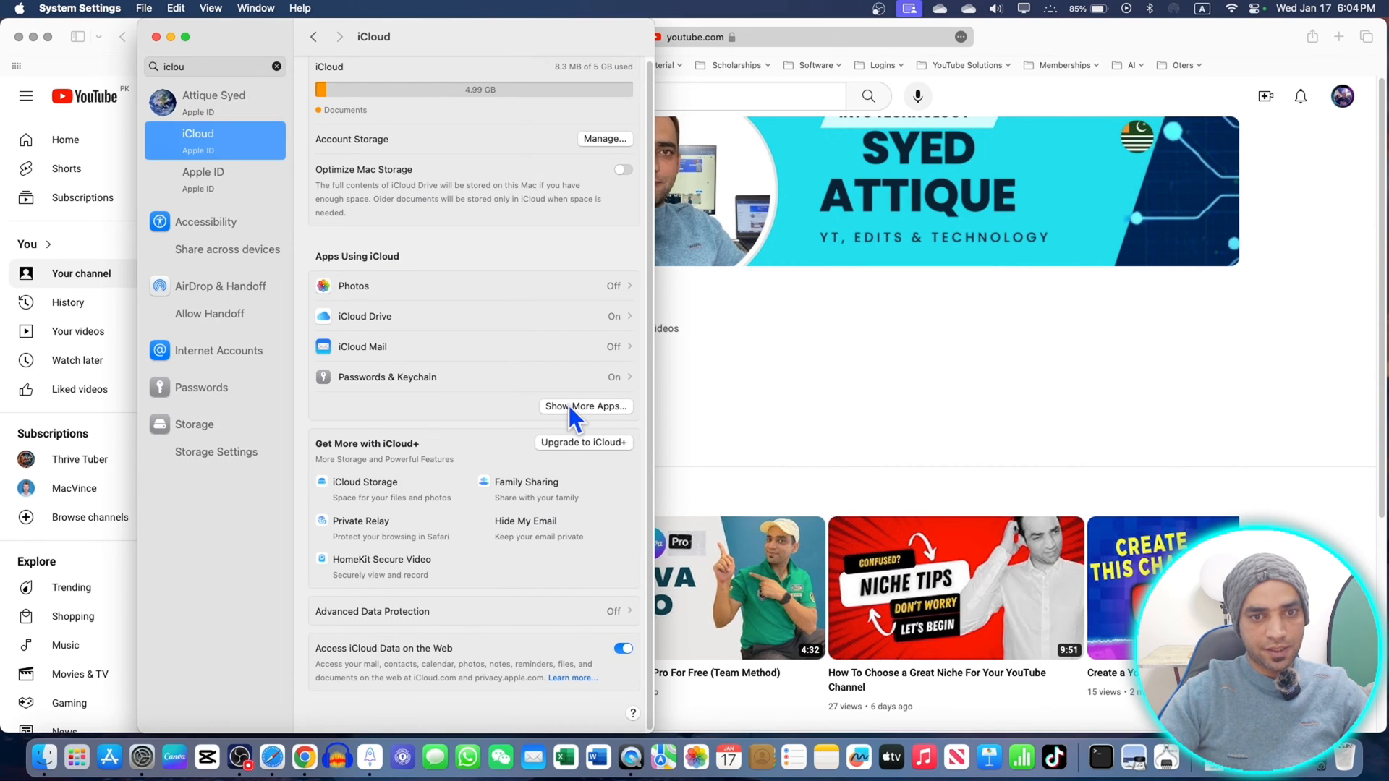
pyautogui.click(585, 405)
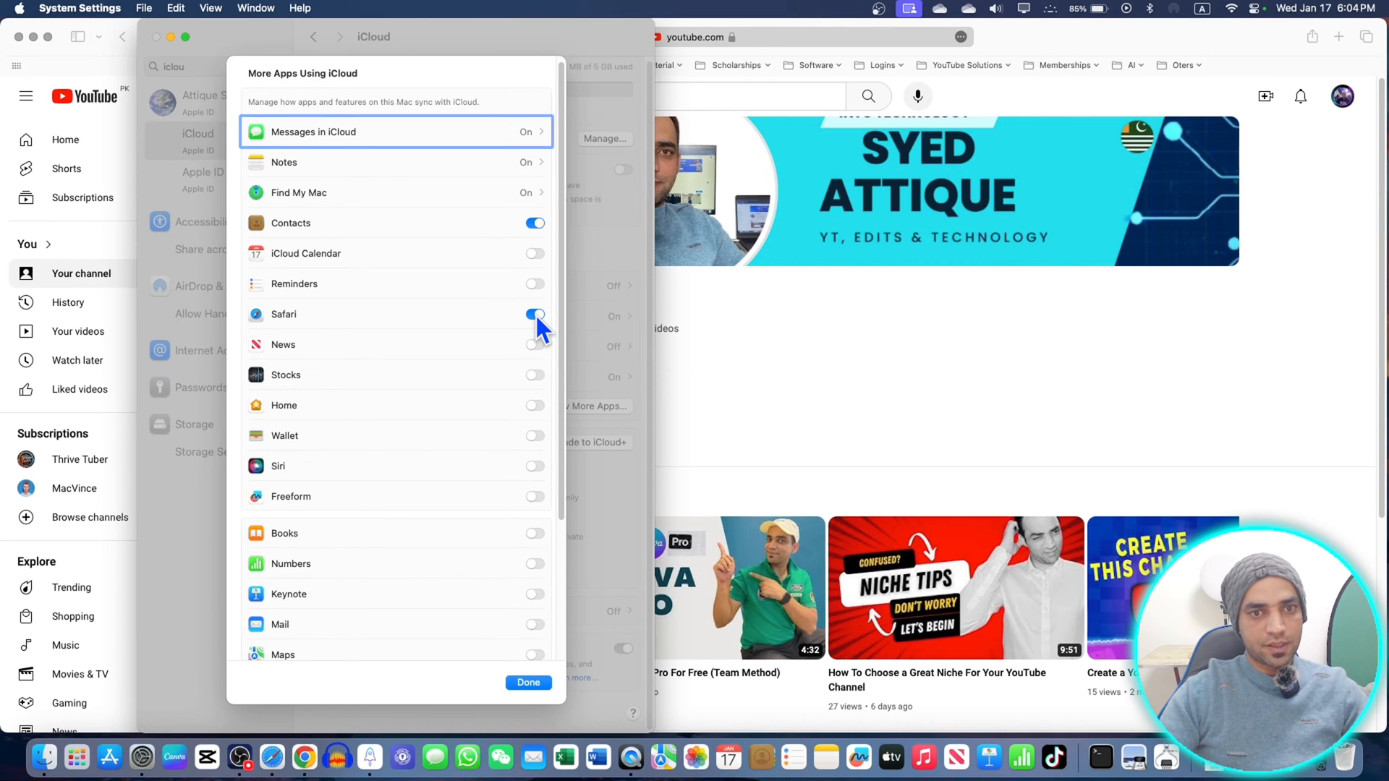
pyautogui.click(528, 681)
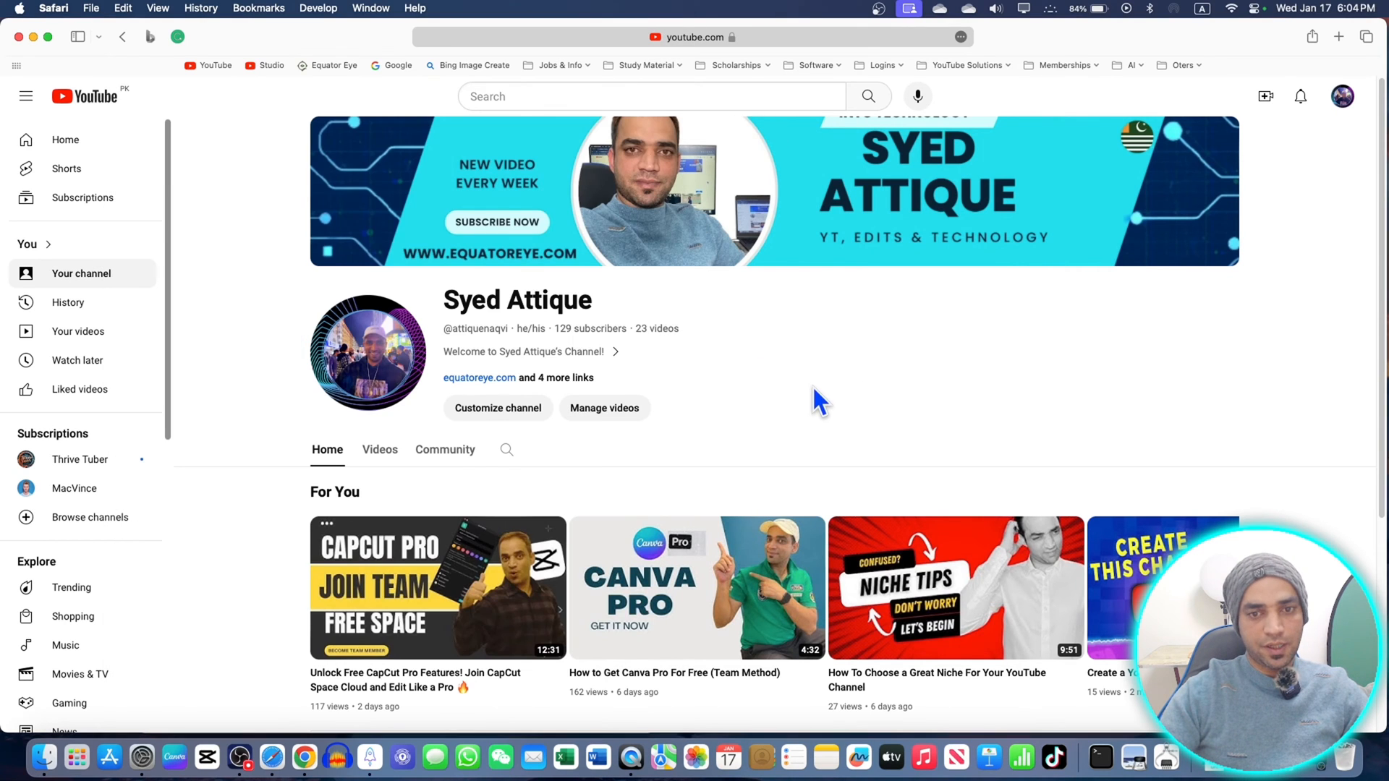
pyautogui.moveTo(13, 120)
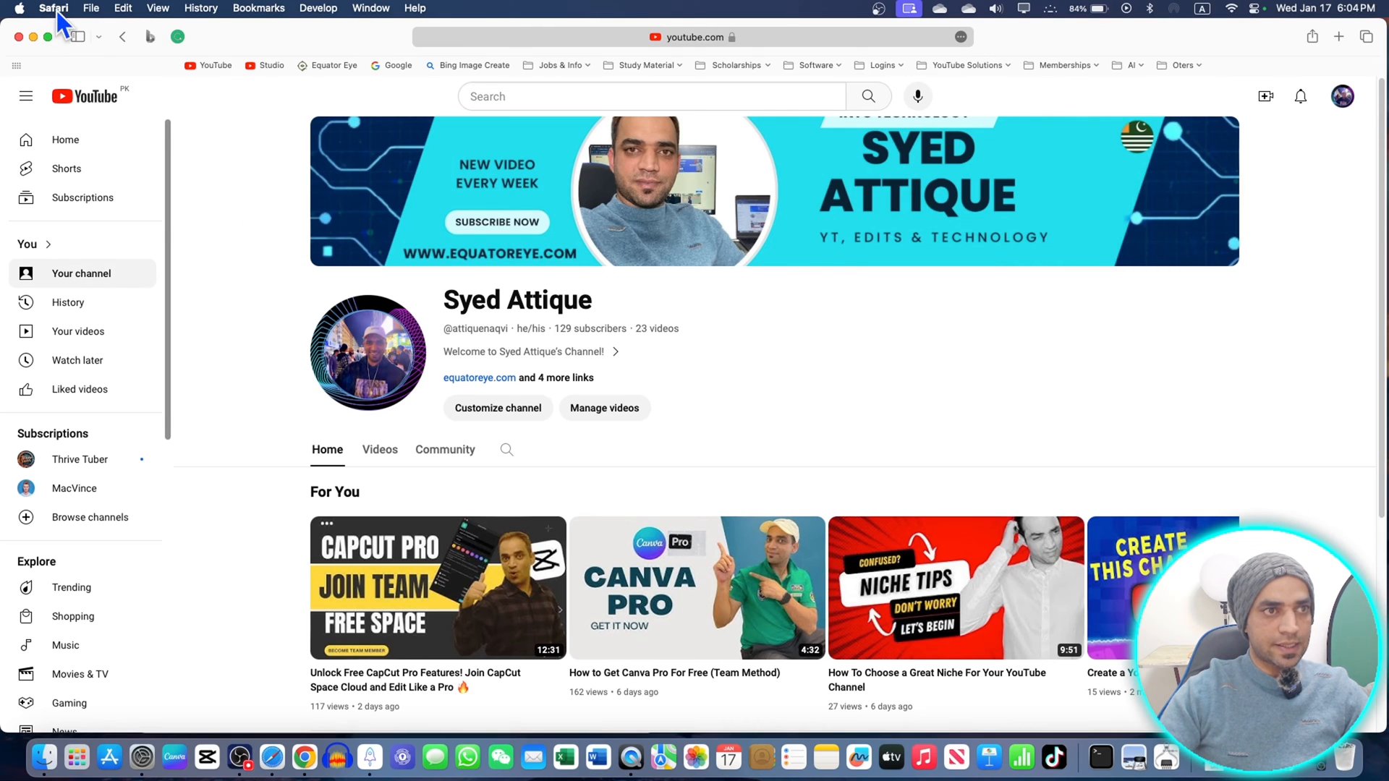
# Step: Export Safari's bookmarks as 'Safari Bookmarks.html' into iCloud Drive
pyautogui.click(92, 8)
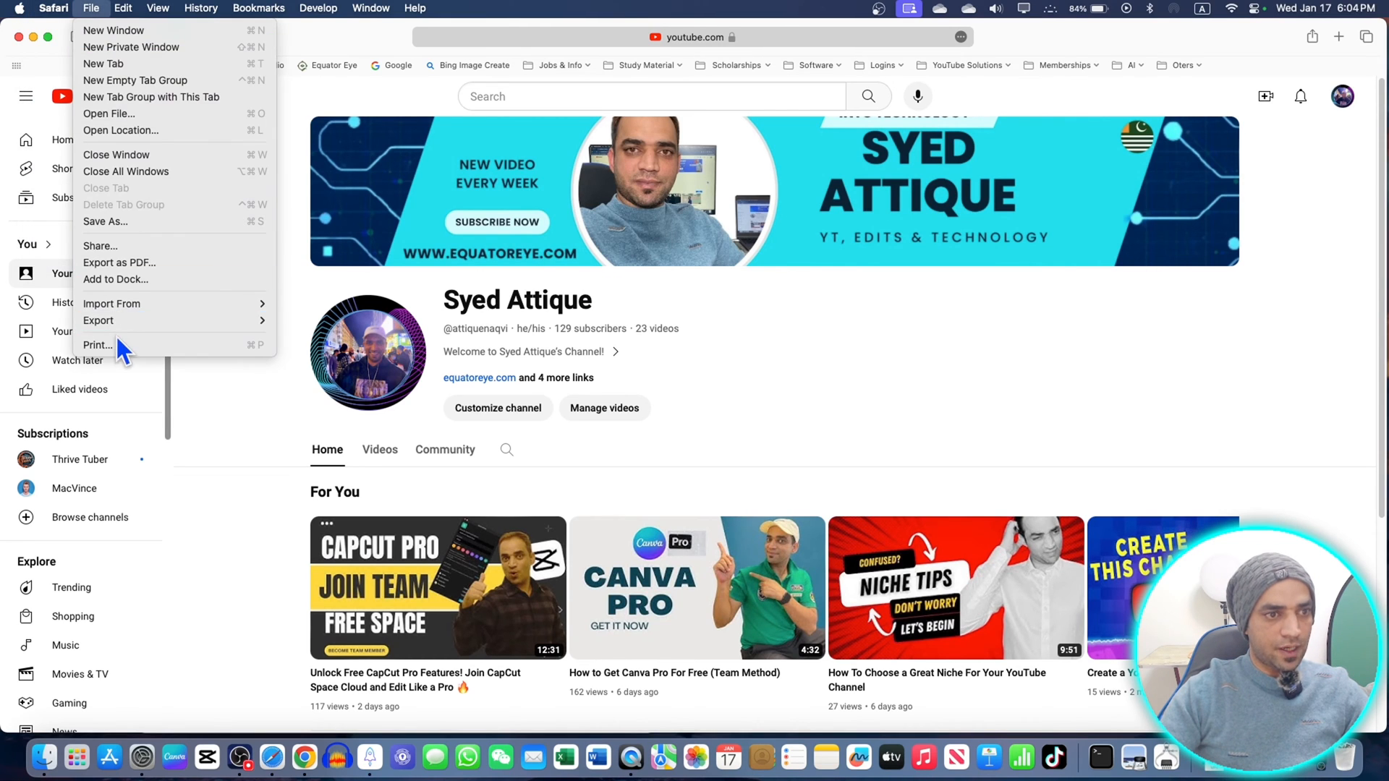
pyautogui.moveTo(134, 321)
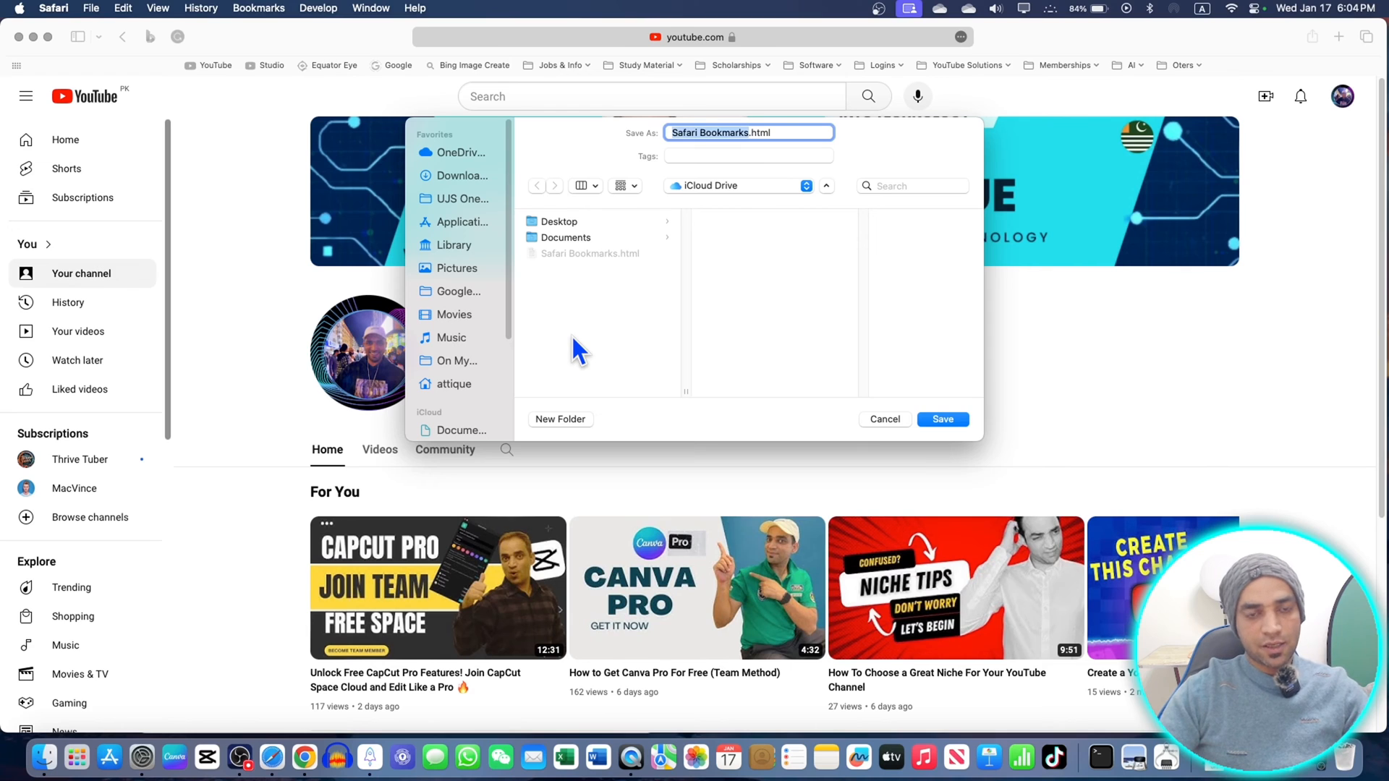
pyautogui.moveTo(833, 283)
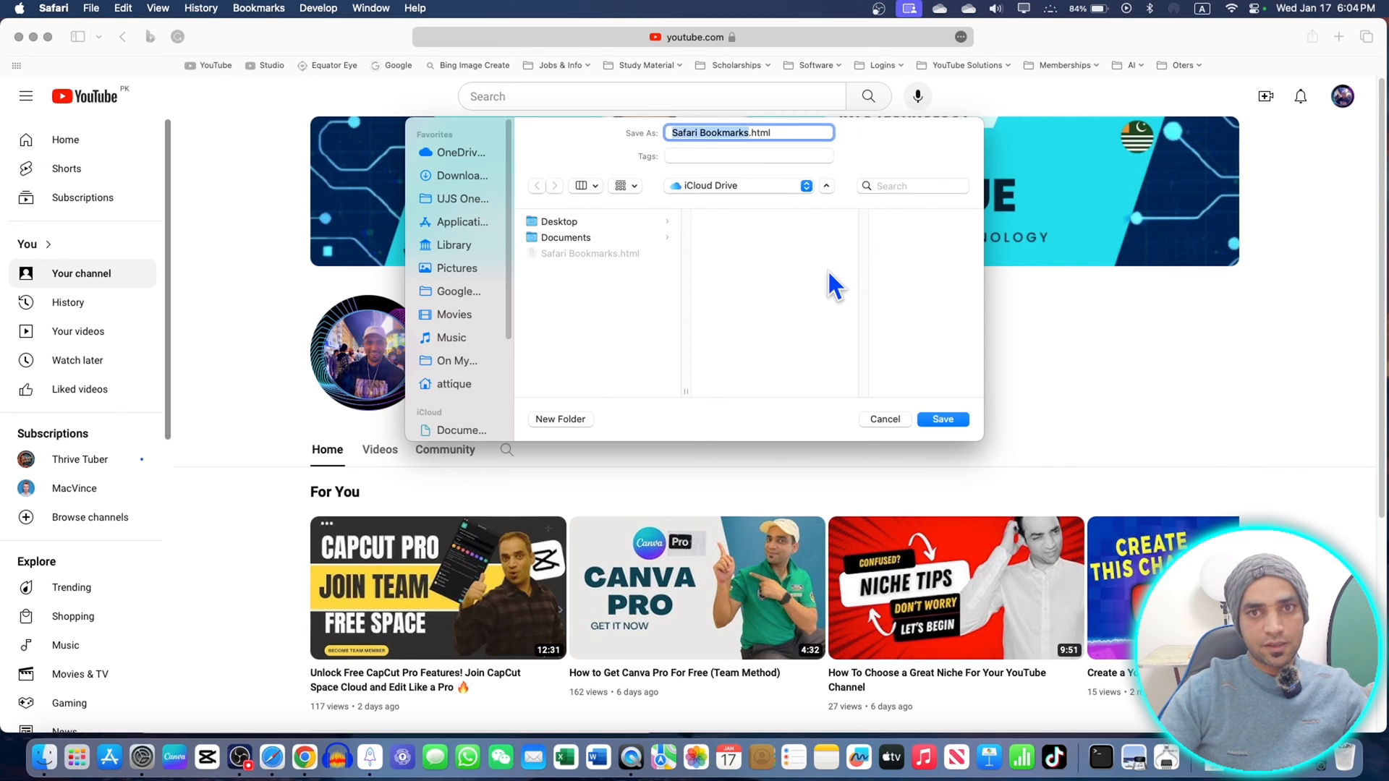
pyautogui.click(52, 9)
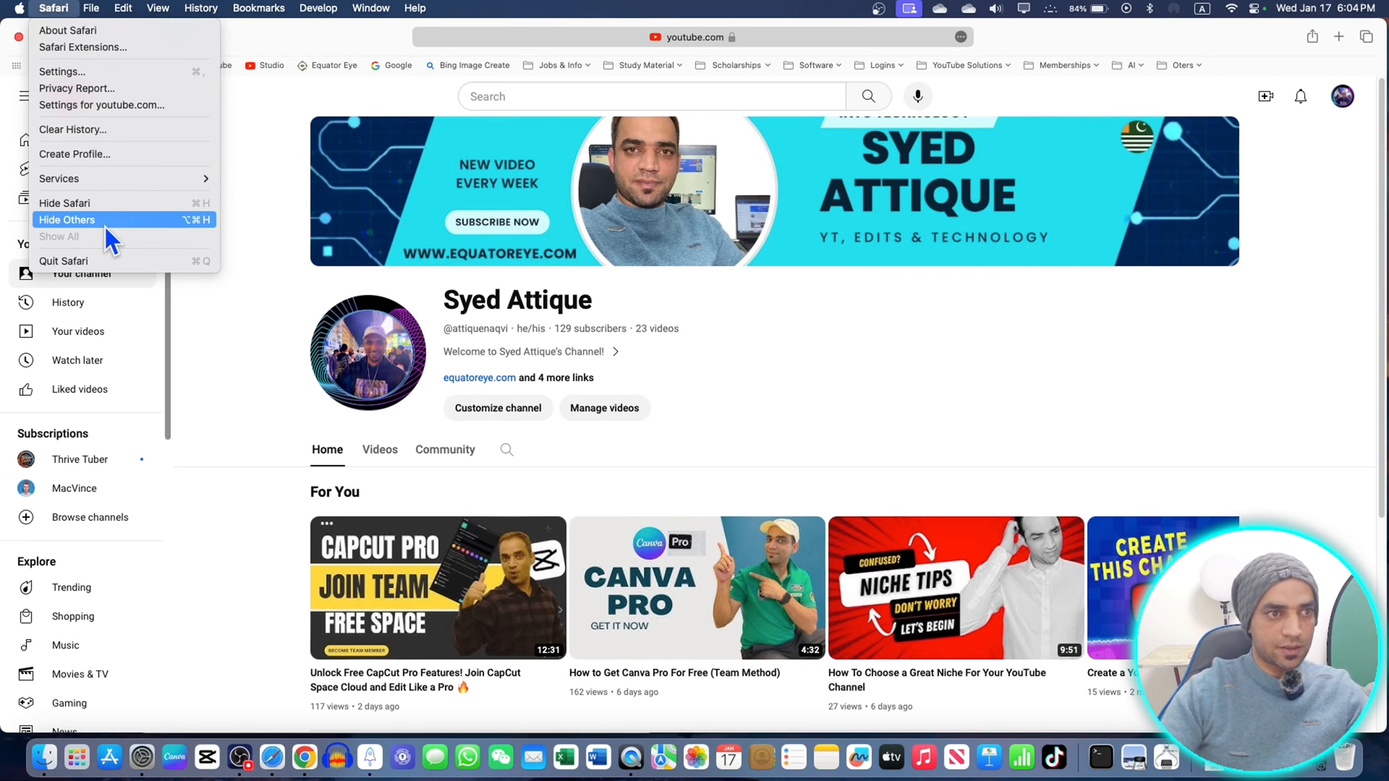
pyautogui.moveTo(106, 30)
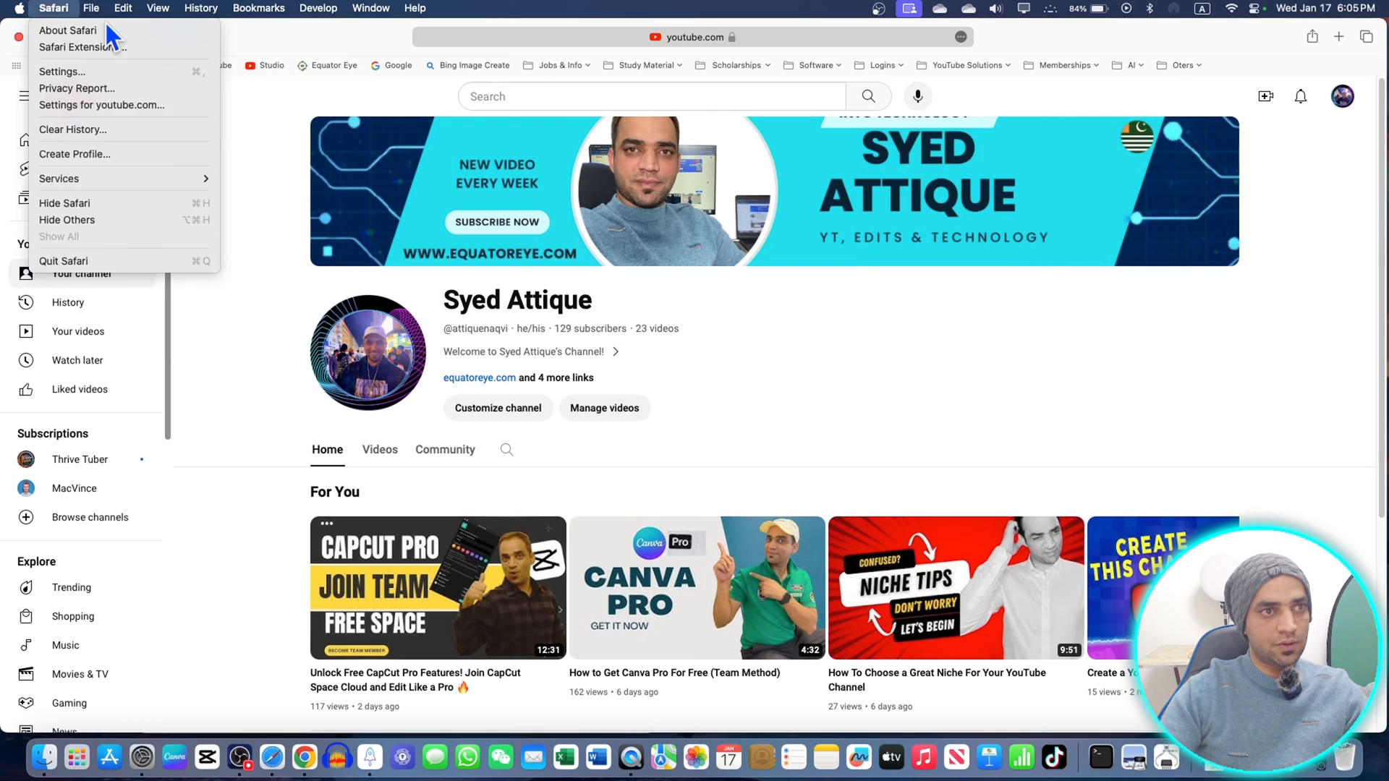
pyautogui.click(91, 8)
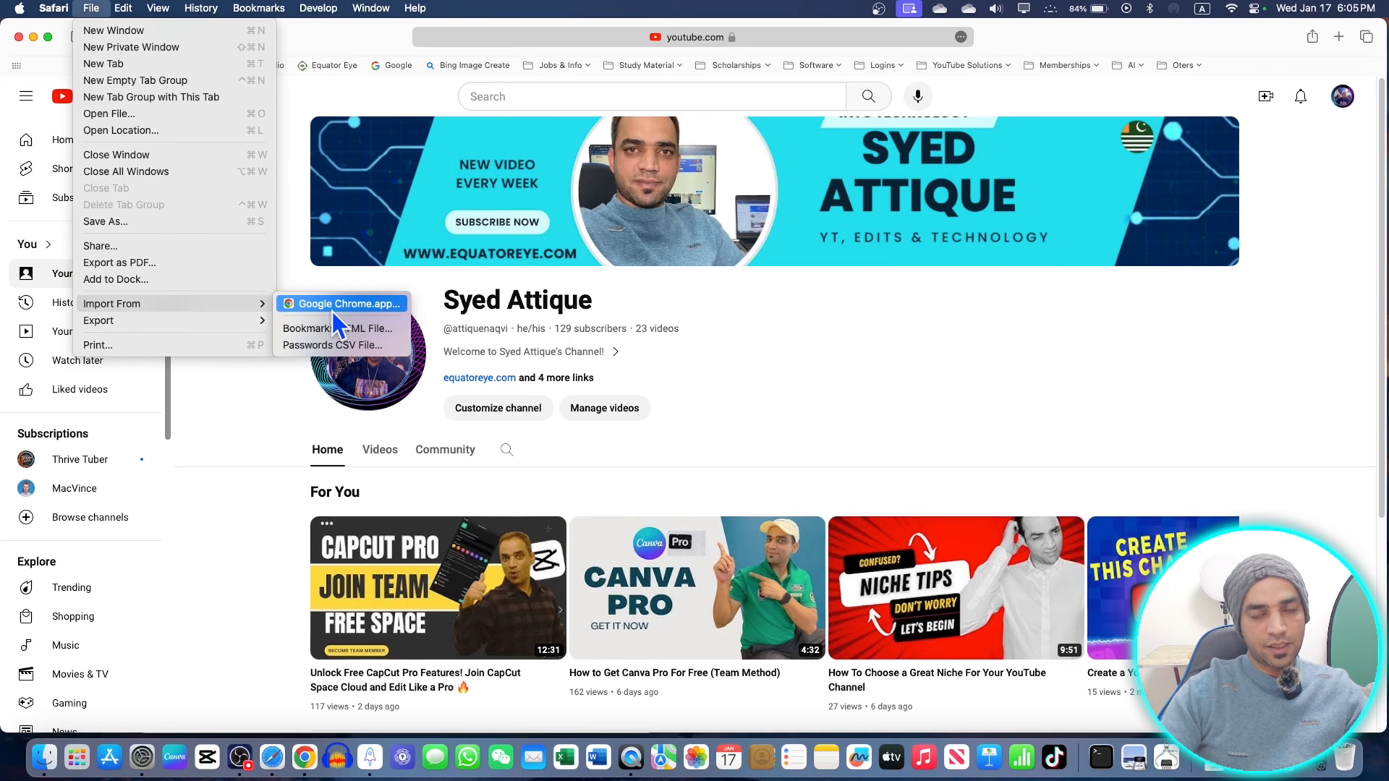
pyautogui.moveTo(337, 328)
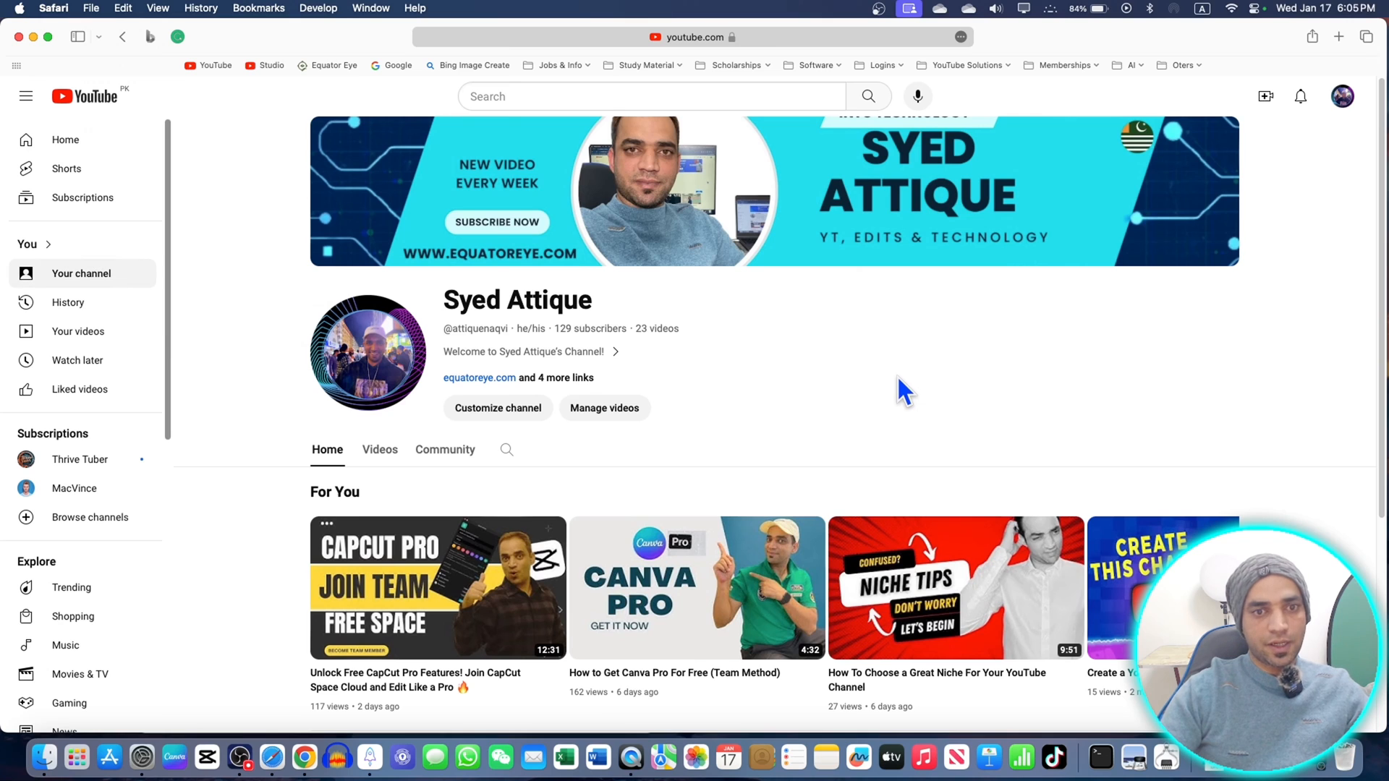
pyautogui.moveTo(644, 101)
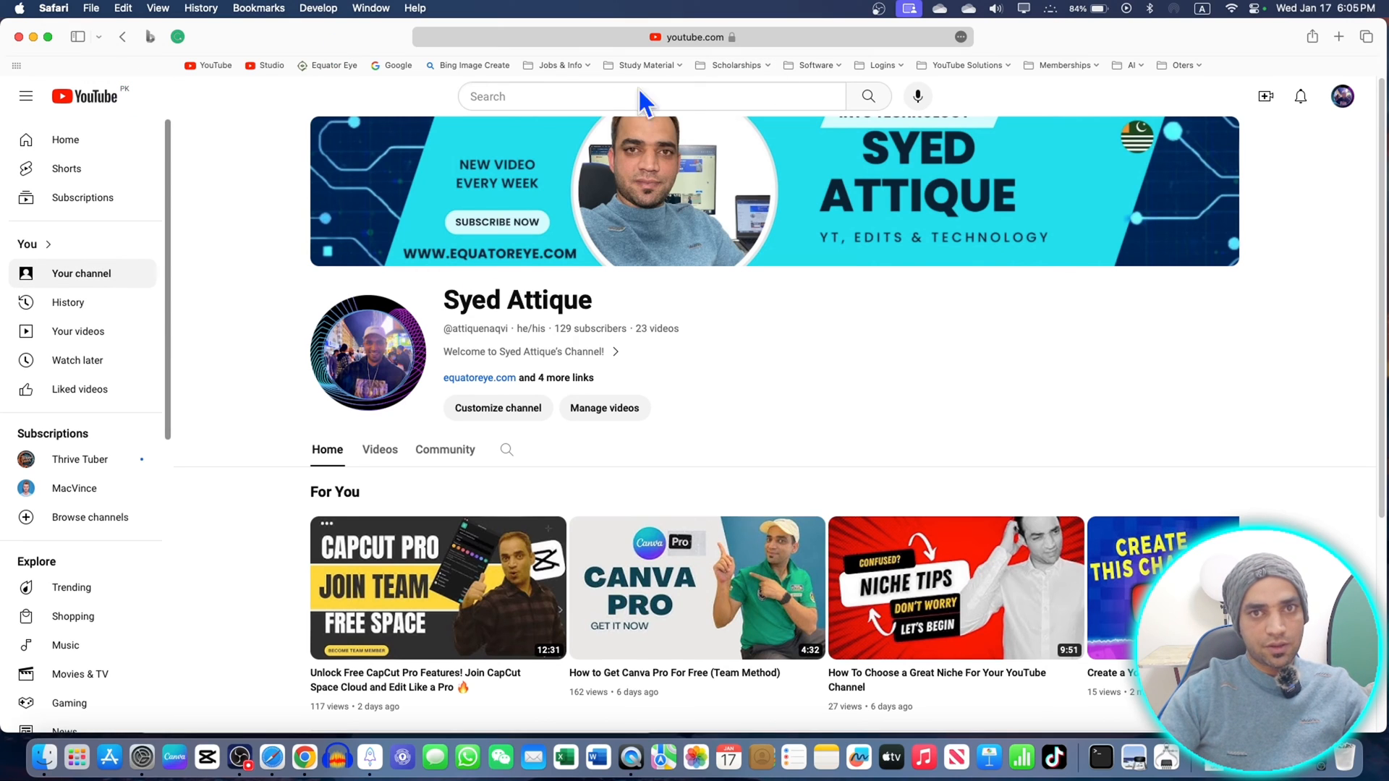
pyautogui.moveTo(298, 196)
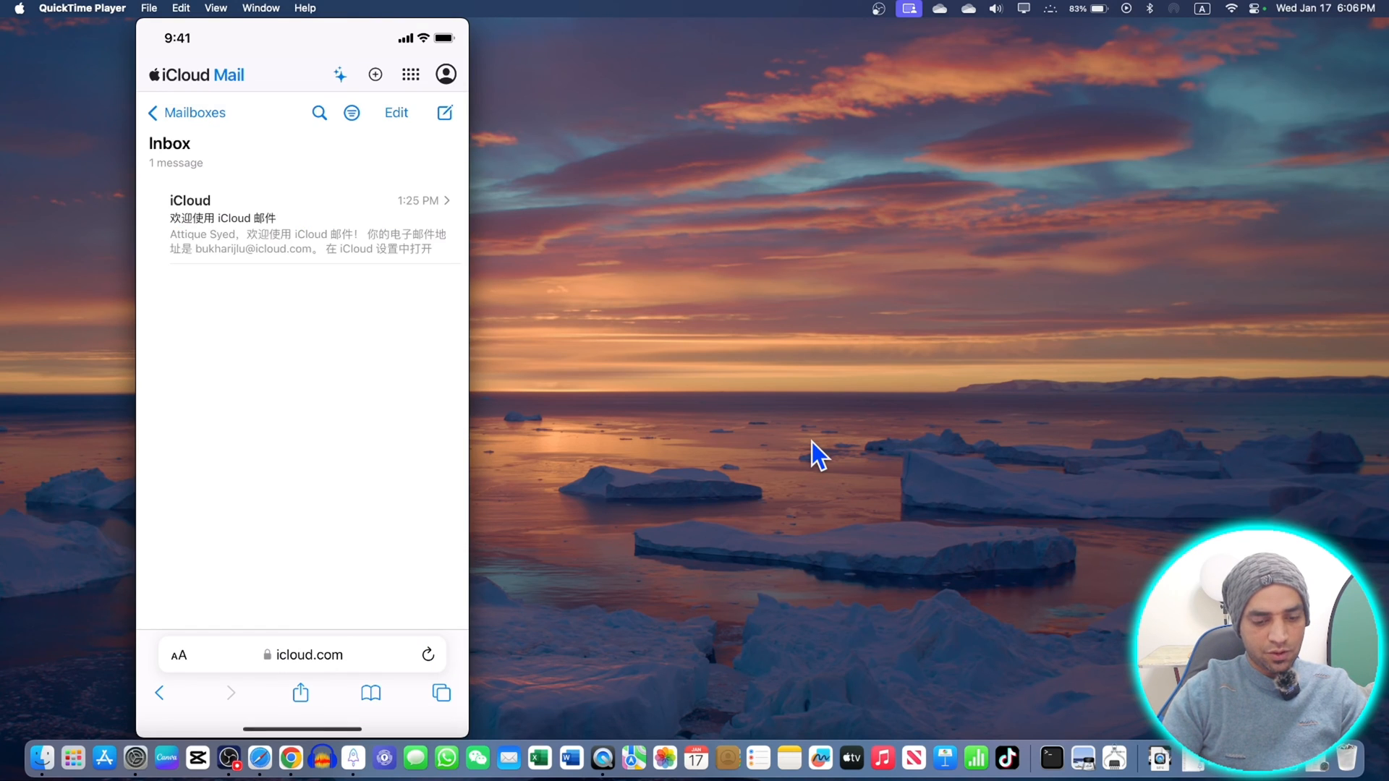
# Step: View the iPhone's Safari Favorites showing YouTube, Studio, Equator Eye and Google synced from the Mac
pyautogui.click(370, 693)
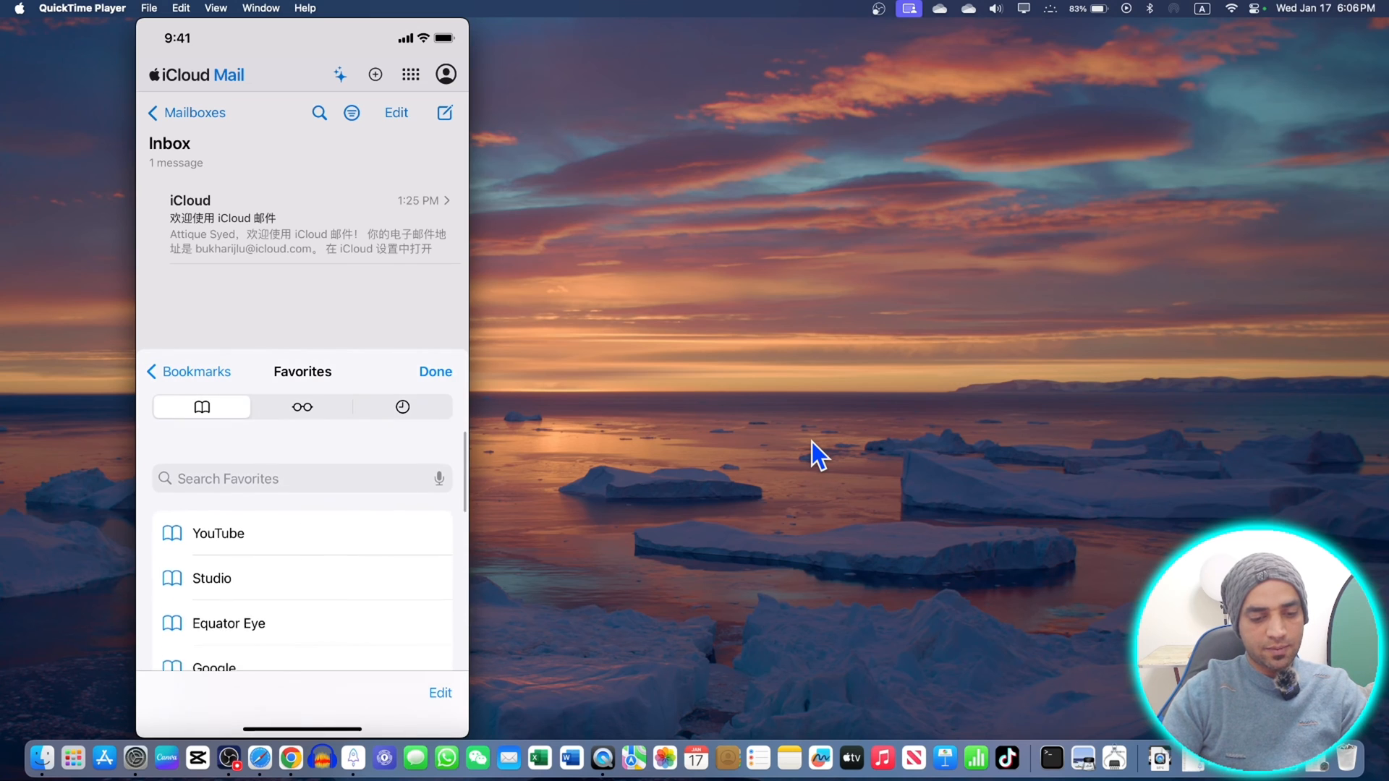
pyautogui.scroll(-3)
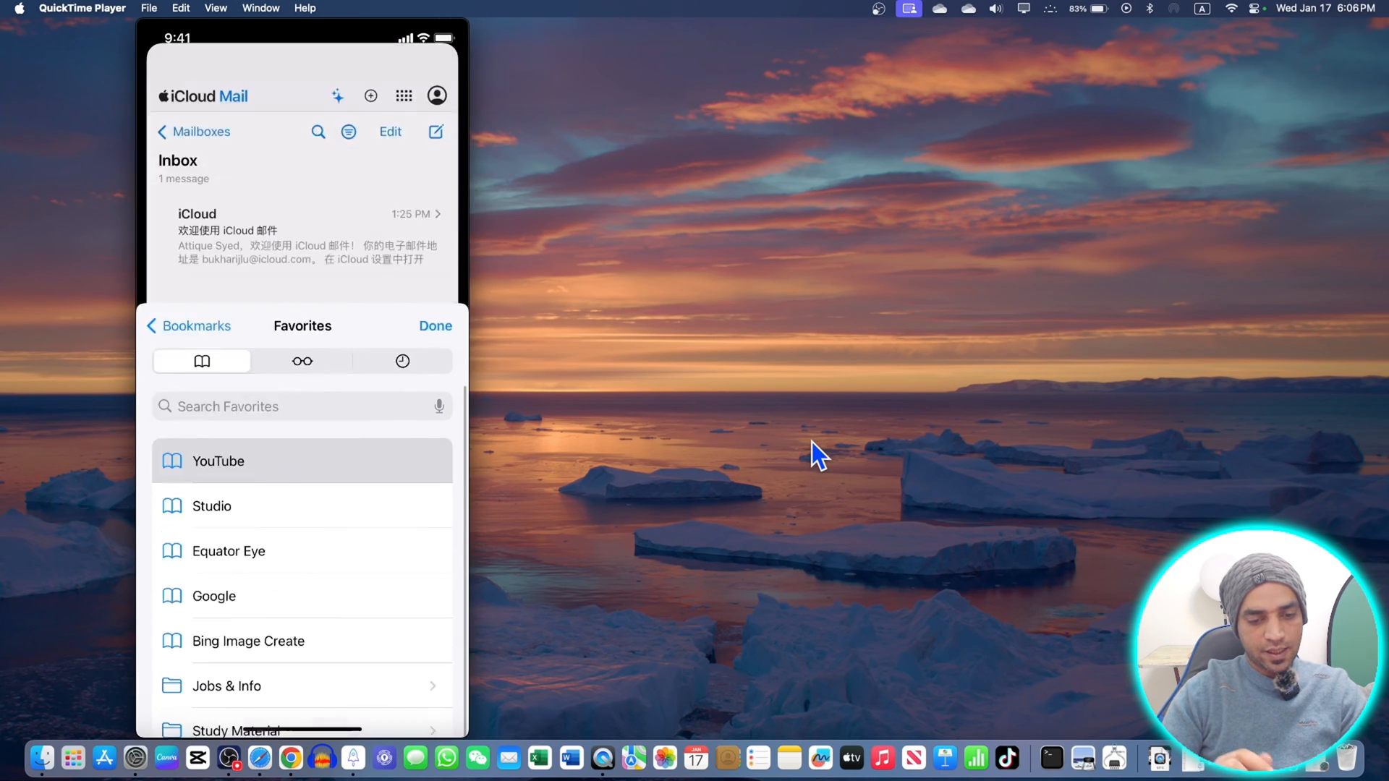
pyautogui.click(218, 460)
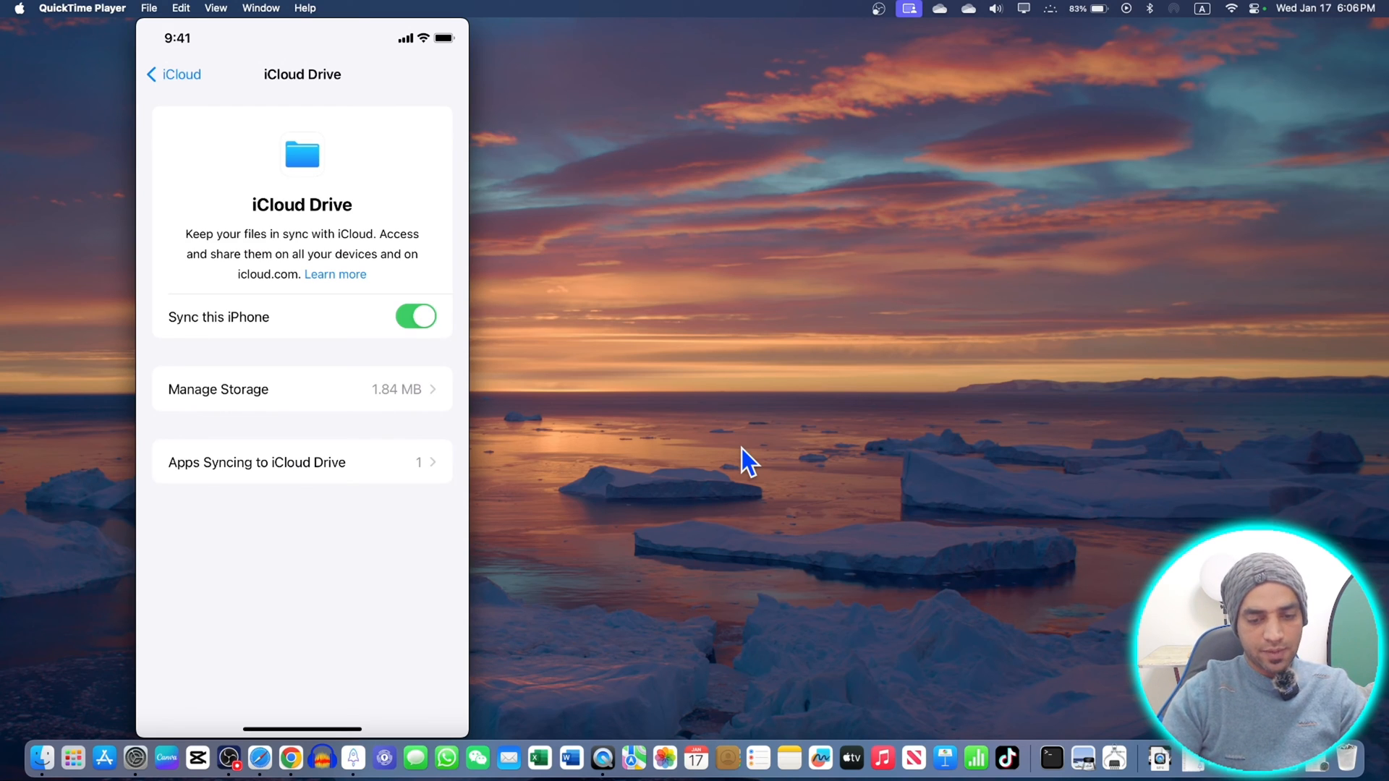
# Step: Go back from iCloud Drive to the main iCloud page showing Drive, Mail, Keychain and Backup on
pyautogui.click(175, 74)
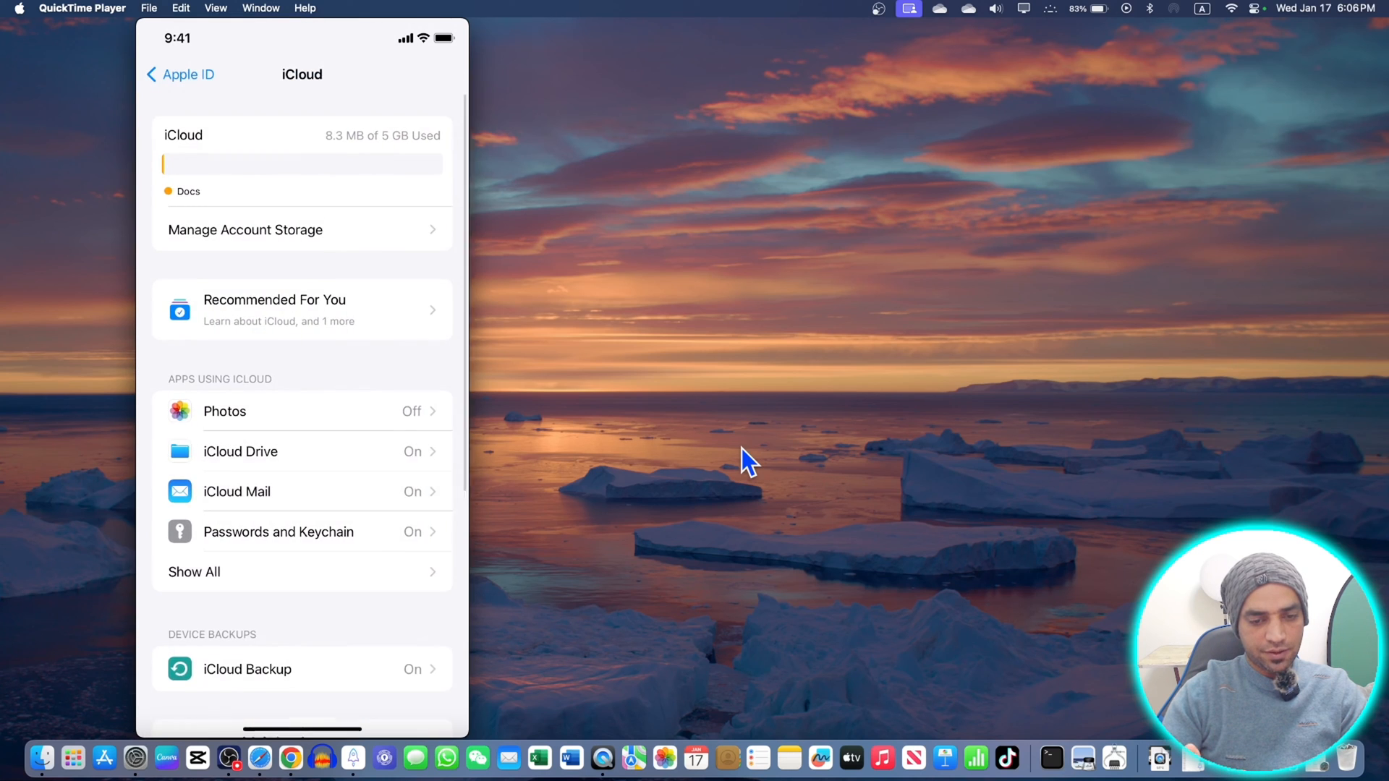
pyautogui.scroll(-3)
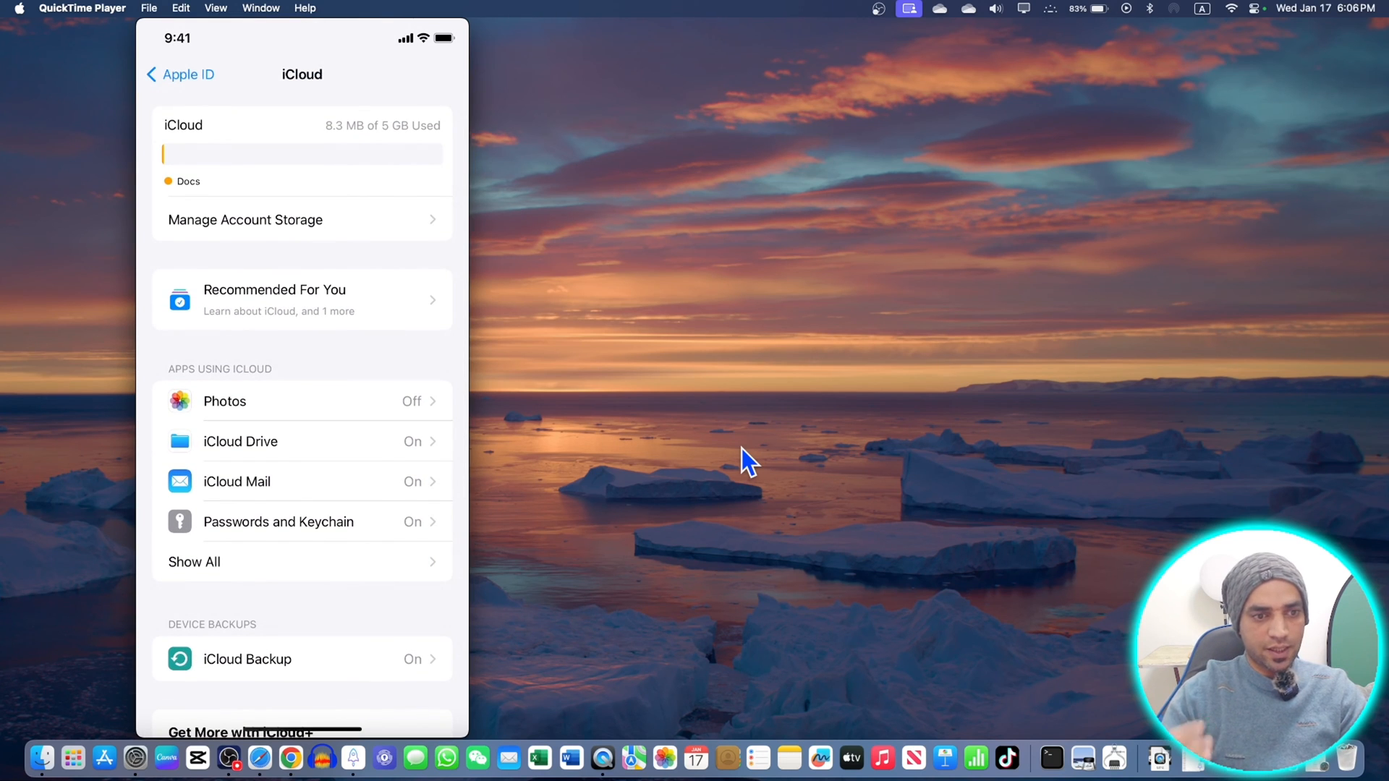